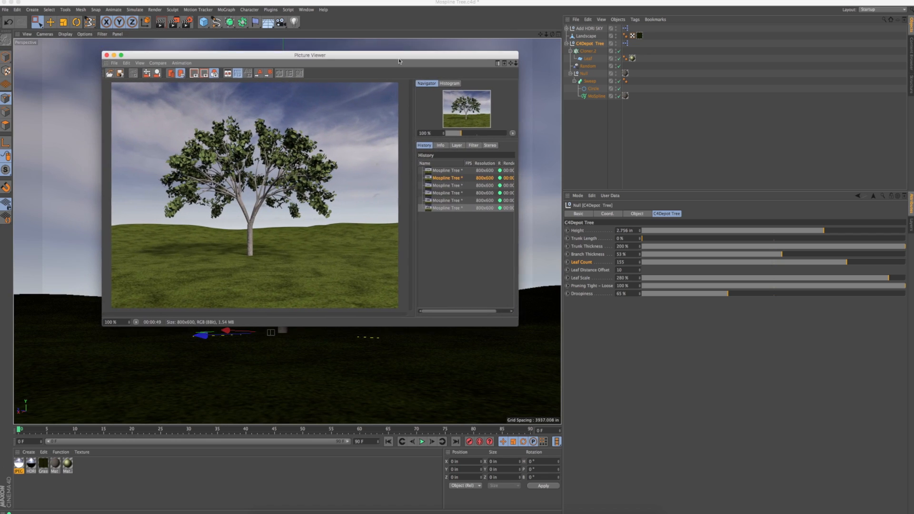
Compare the earlier tree variation renders in the Picture Viewer, then close it
{"action": "left_click", "coordinate": [449, 173]}
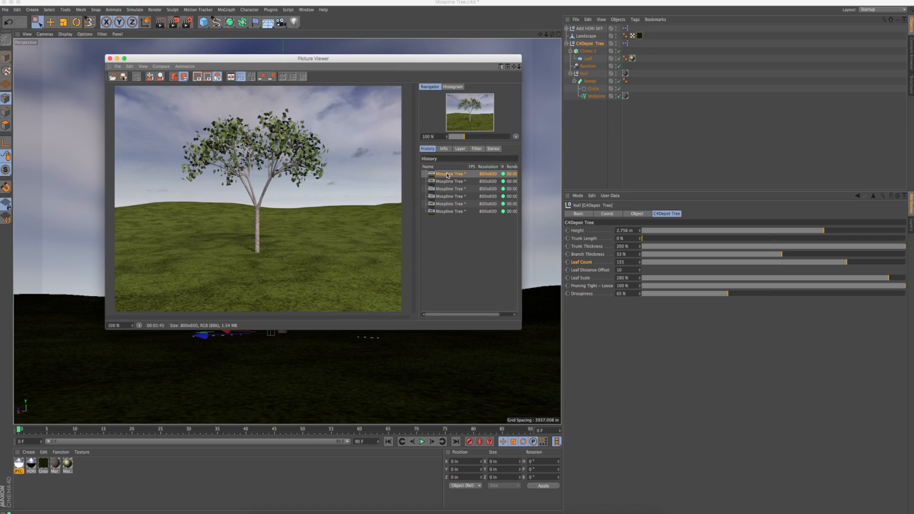
{"action": "left_click", "coordinate": [448, 181]}
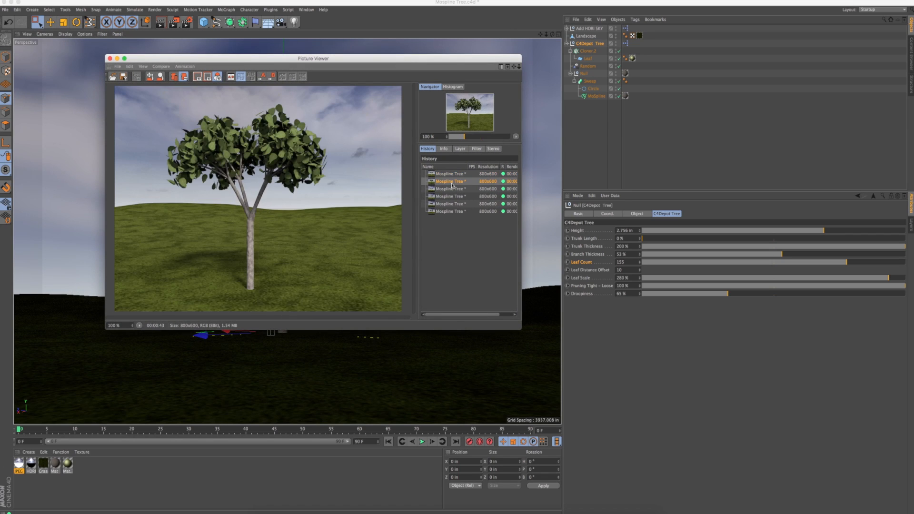
{"action": "left_click", "coordinate": [448, 189]}
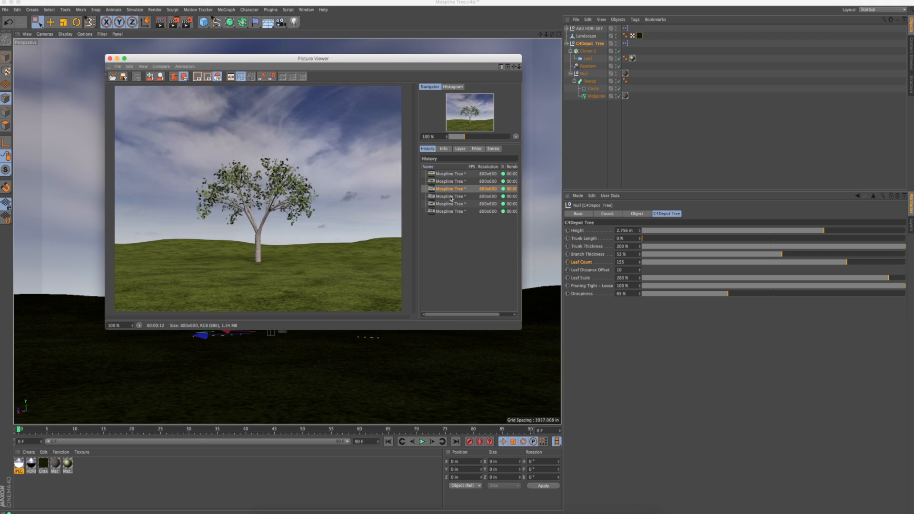
{"action": "left_click", "coordinate": [449, 211]}
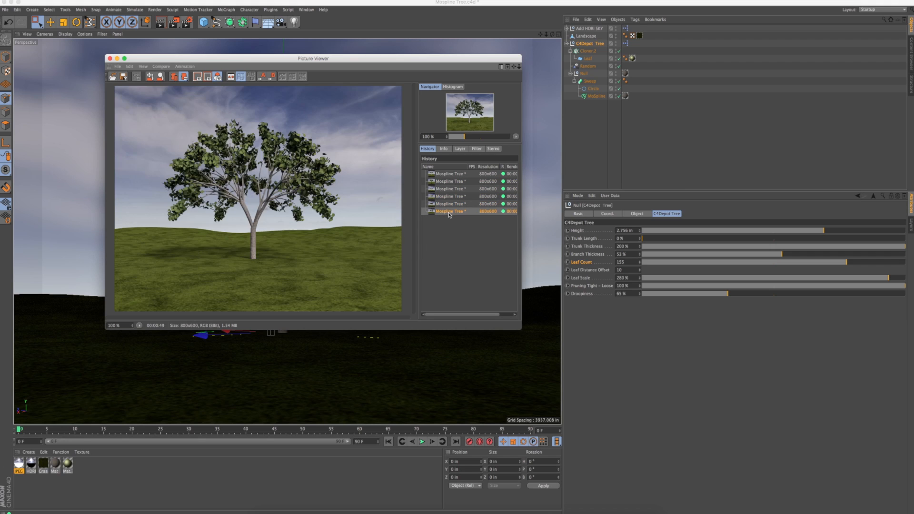
{"action": "left_click", "coordinate": [448, 203]}
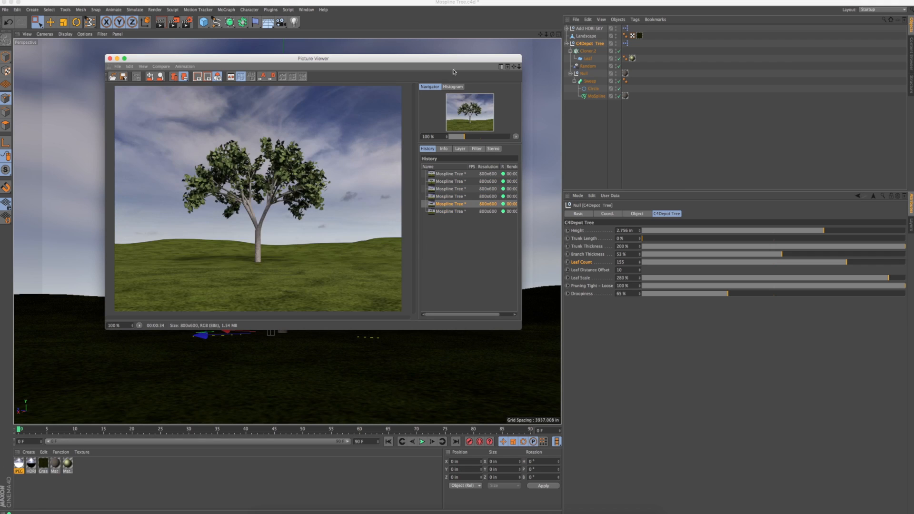
{"action": "left_click", "coordinate": [110, 58]}
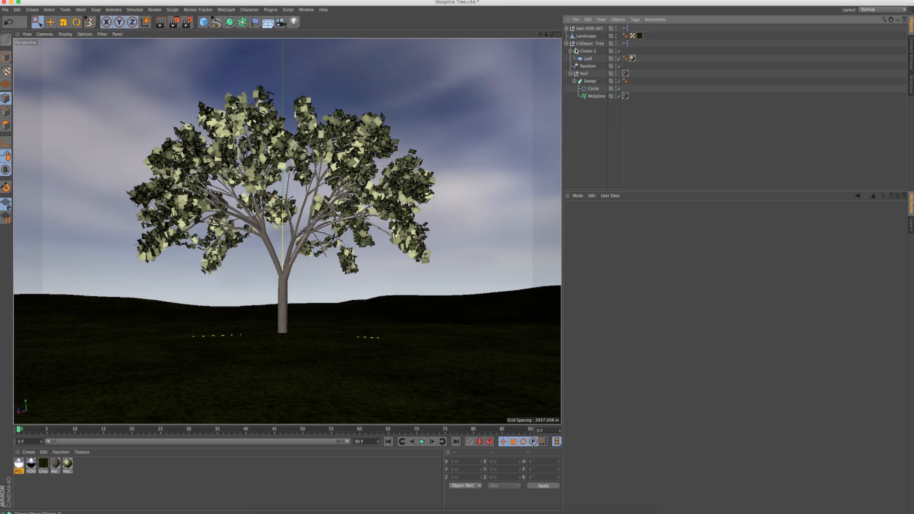
Collapse the C4Depot Tree null to show its height, leaf count and droopiness settings
{"action": "left_click", "coordinate": [587, 44]}
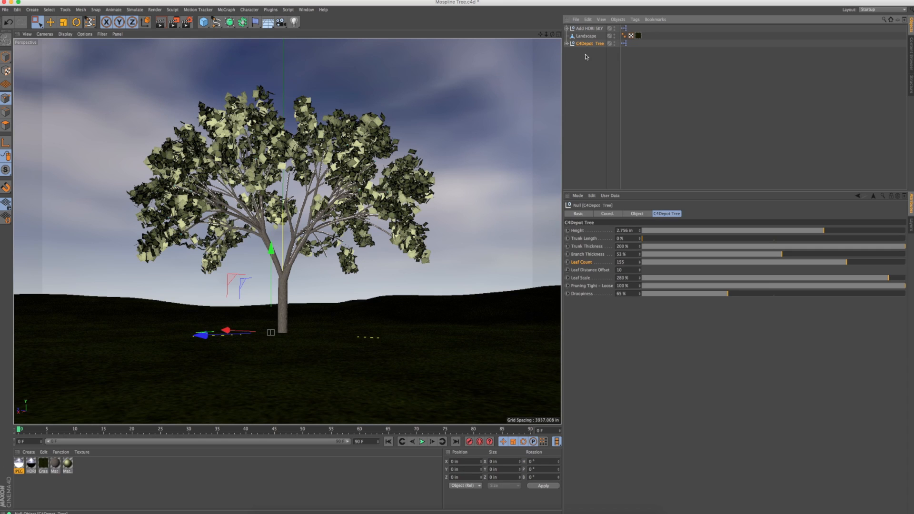
{"action": "mouse_move", "coordinate": [633, 224]}
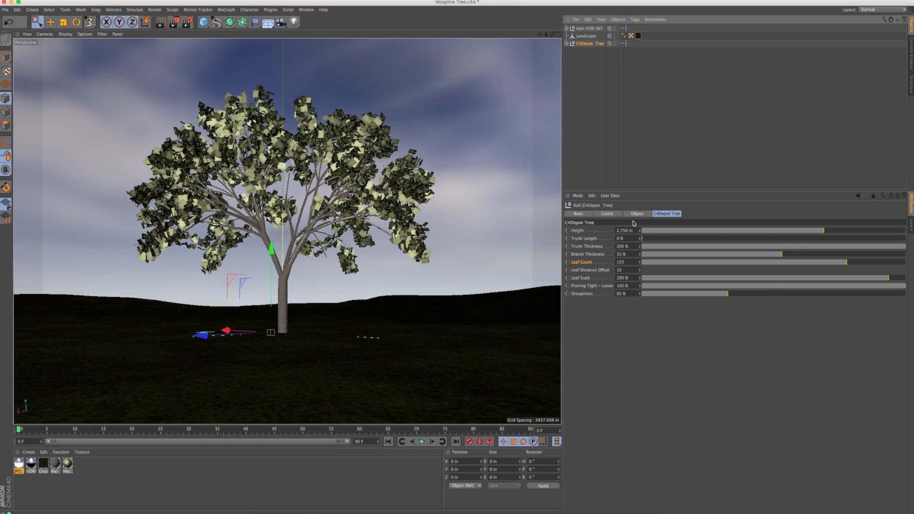
{"action": "mouse_move", "coordinate": [786, 232]}
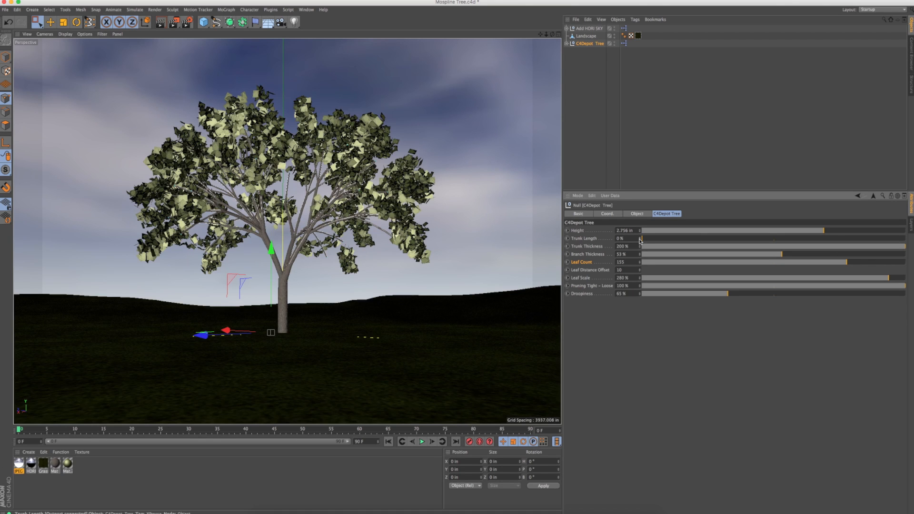
{"action": "mouse_move", "coordinate": [640, 246]}
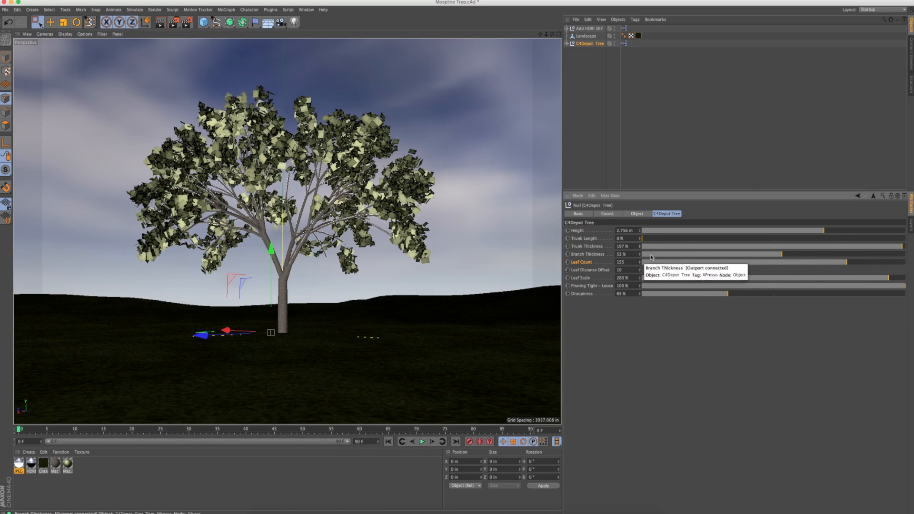
{"action": "mouse_move", "coordinate": [779, 255]}
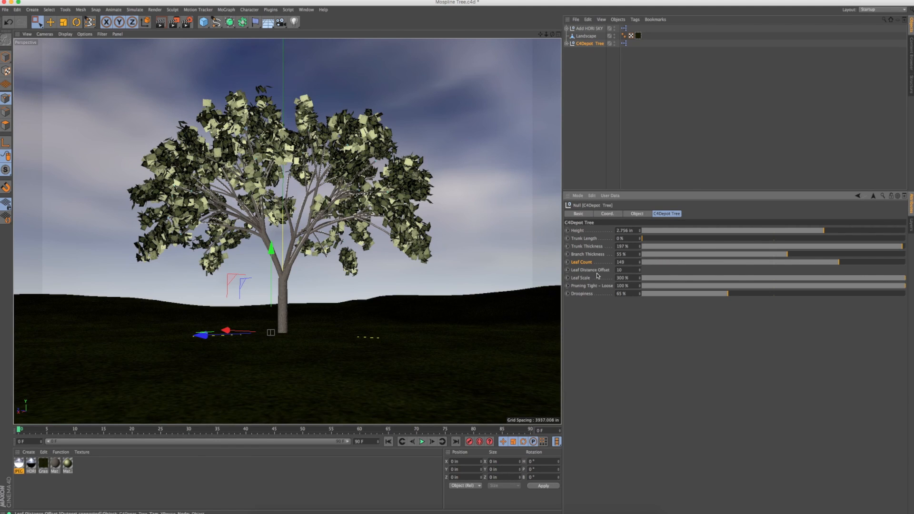
Drag the C4Depot Tree Droopiness slider down to 18%
{"action": "left_click", "coordinate": [618, 270]}
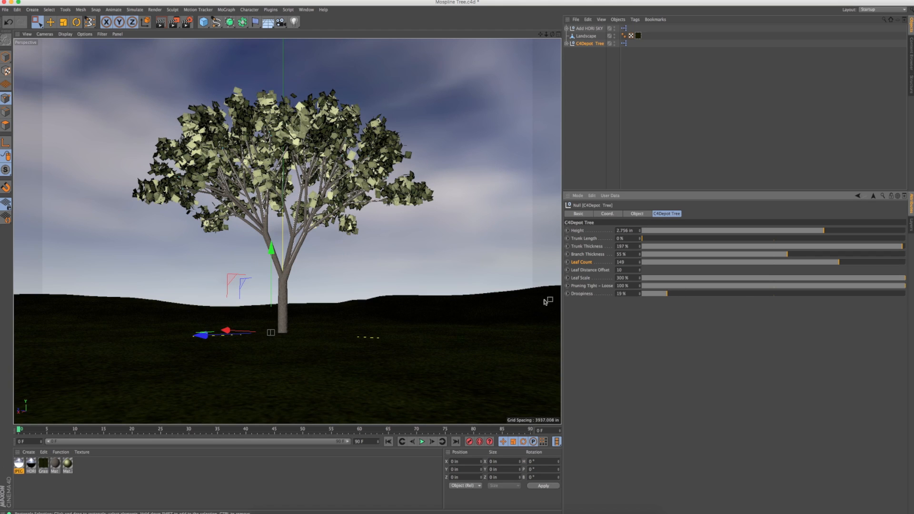
{"action": "mouse_move", "coordinate": [322, 128]}
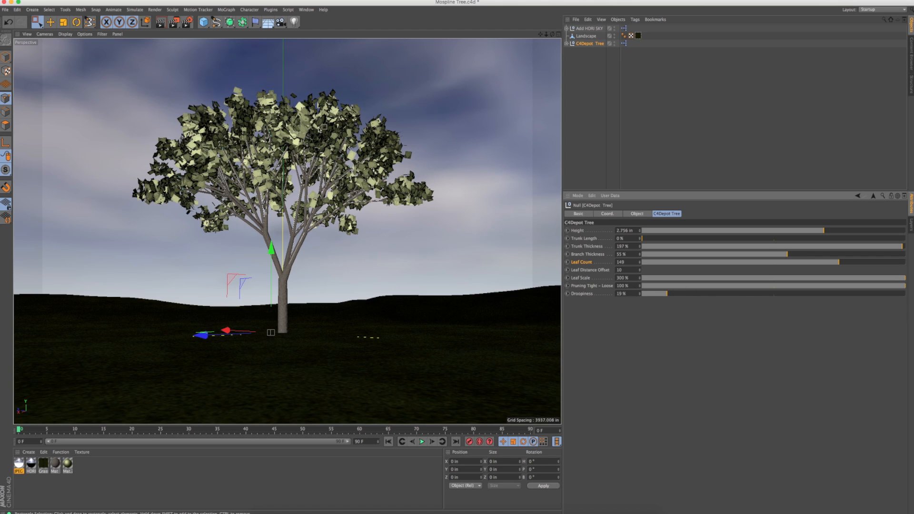